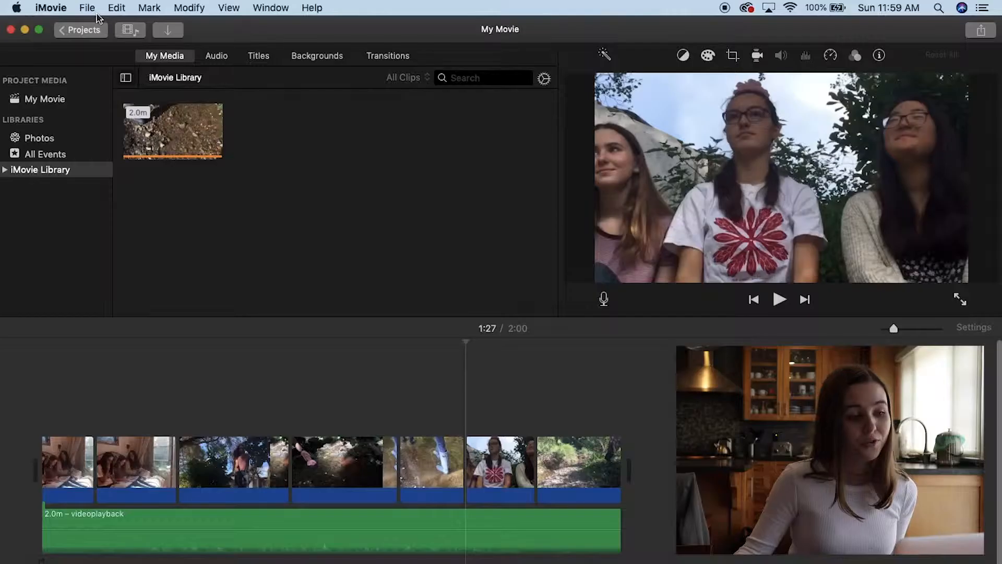
# Open File > Share > File… and review the 720p, High quality export settings.
pyautogui.click(87, 8)
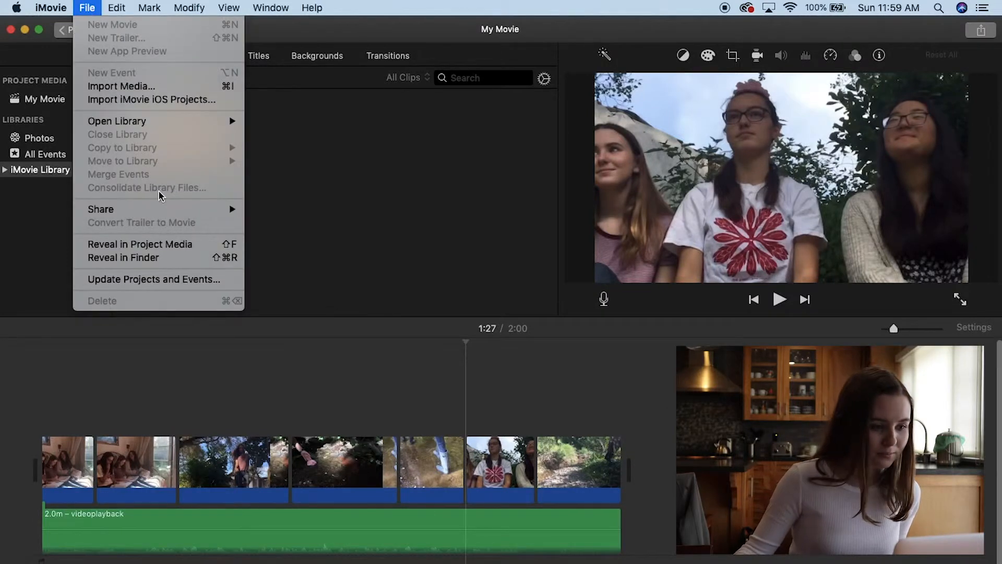
pyautogui.moveTo(100, 209)
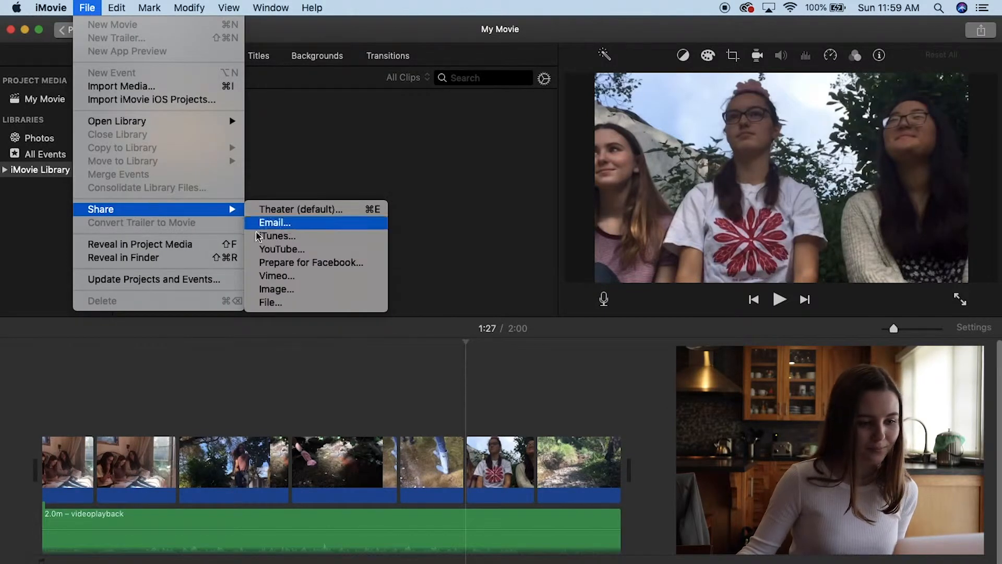
pyautogui.click(269, 302)
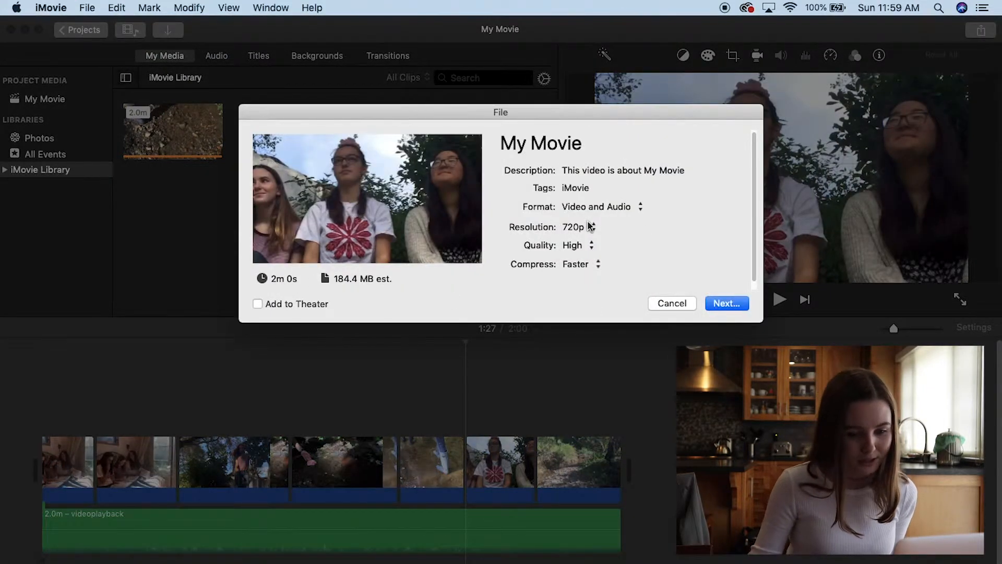
pyautogui.moveTo(565, 253)
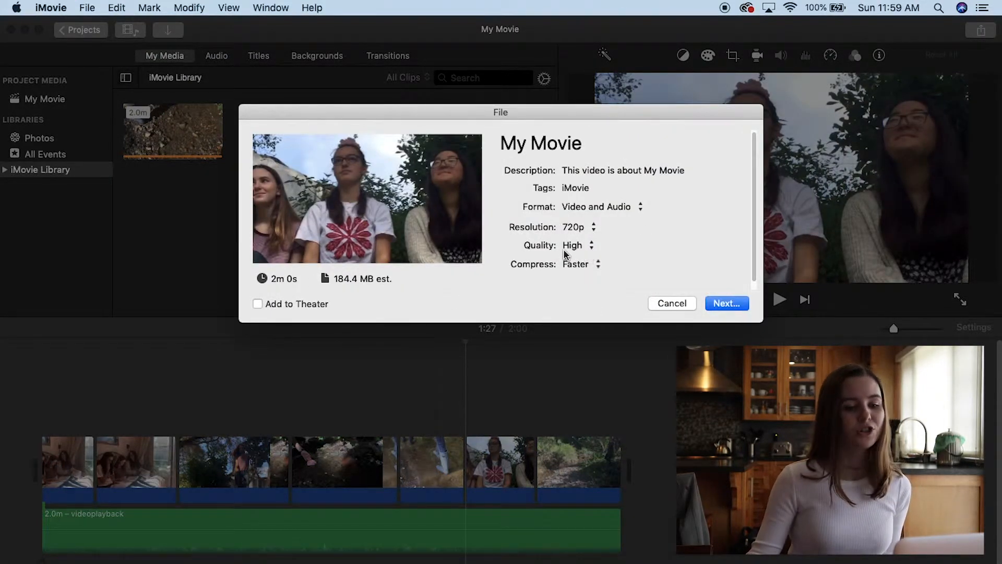
pyautogui.click(578, 227)
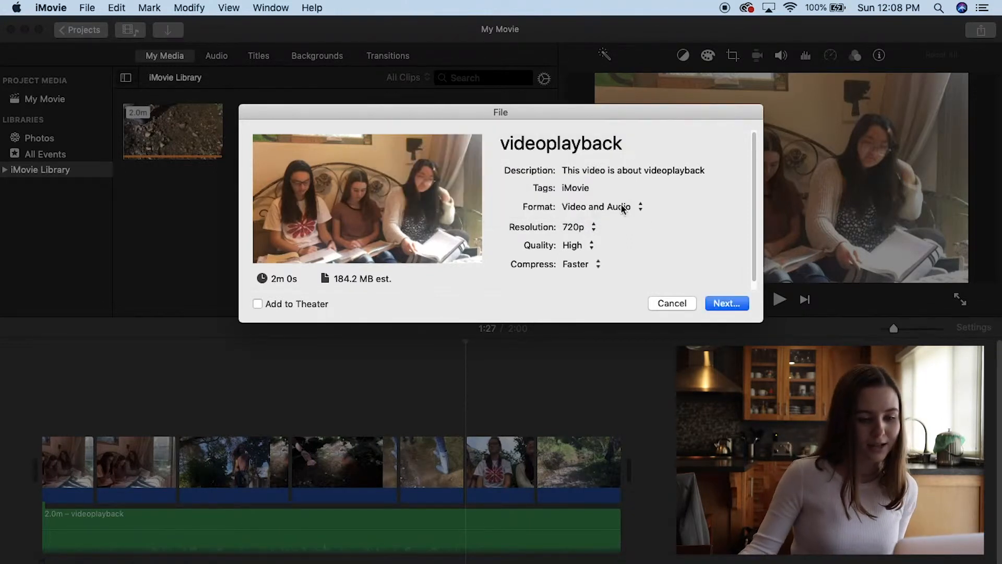
# Confirm the export settings and proceed to saving the movie file.
pyautogui.click(672, 303)
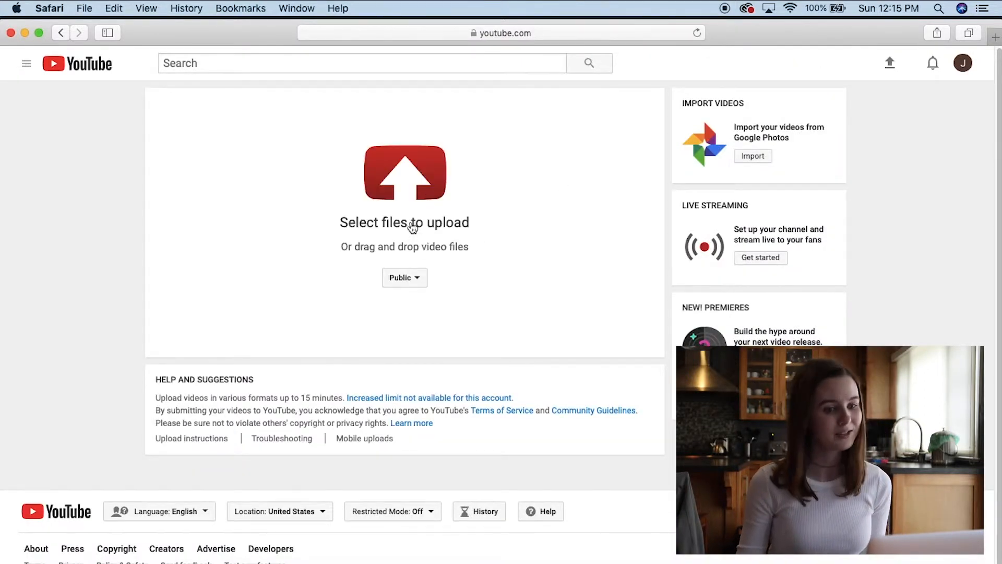
# Upload video.mp4 from the Desktop to YouTube.
pyautogui.click(404, 223)
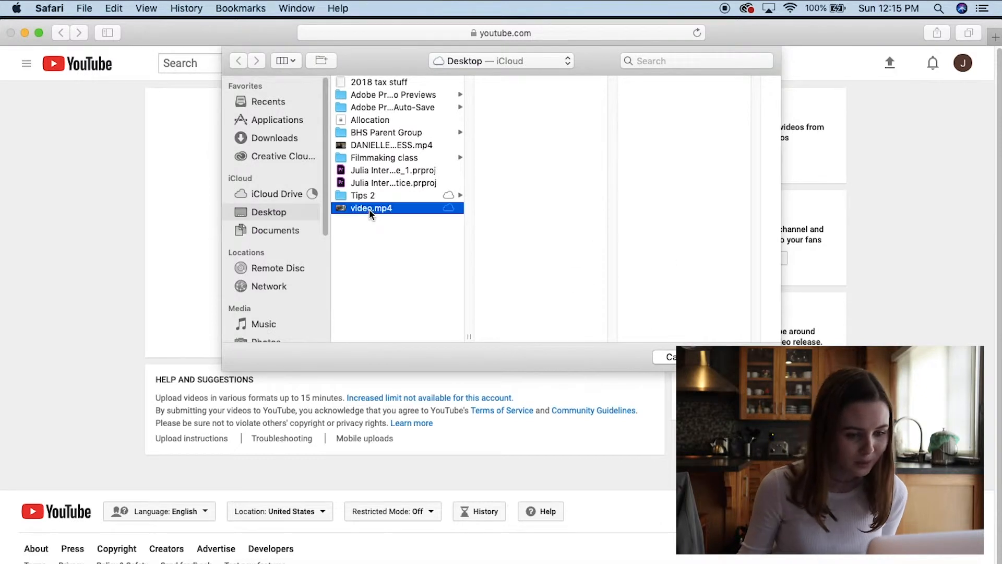
pyautogui.click(370, 207)
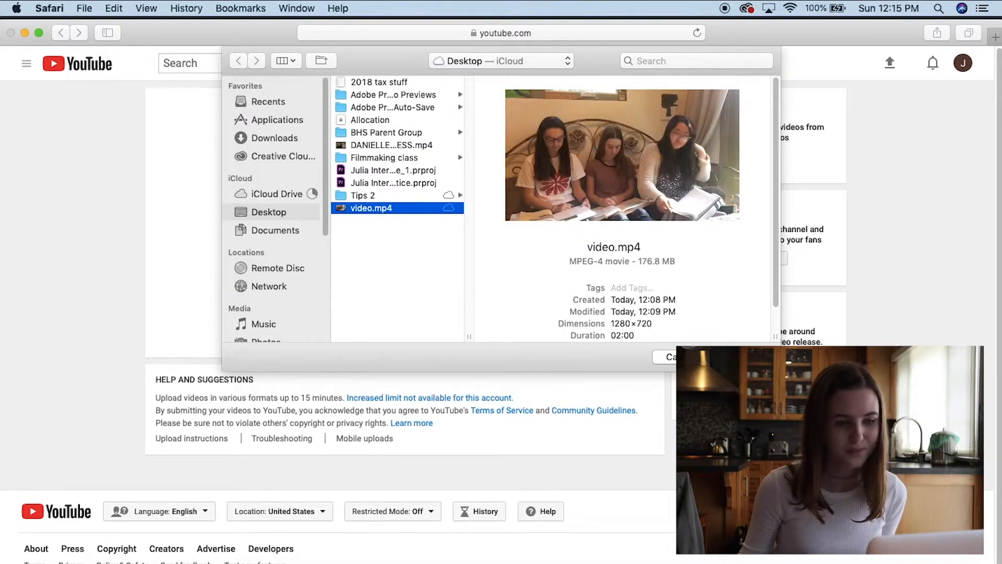
pyautogui.click(671, 356)
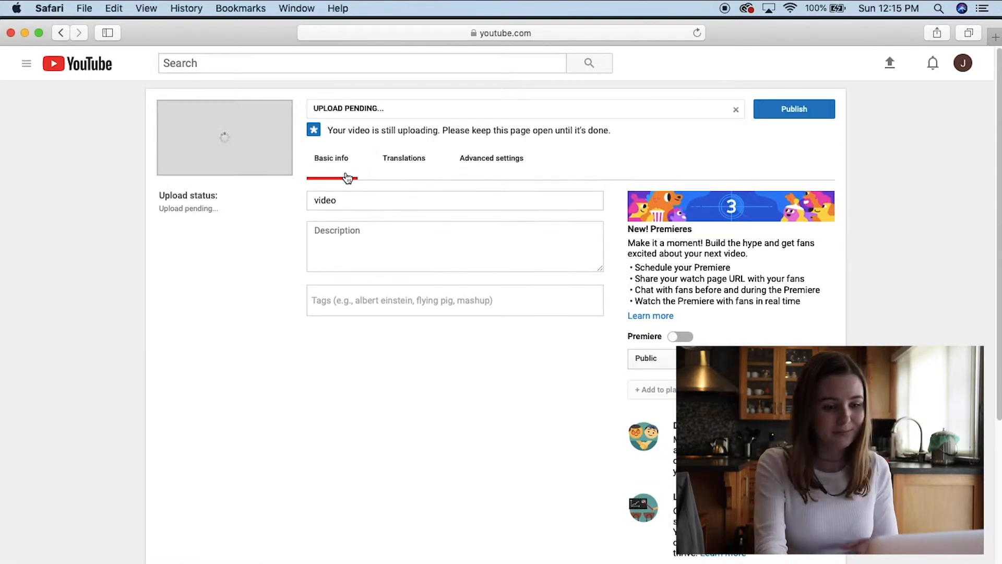
# Title the video 'CEC Film Fest Video' with description 'This was made for the CEC'.
pyautogui.write('CEC Film Fest')
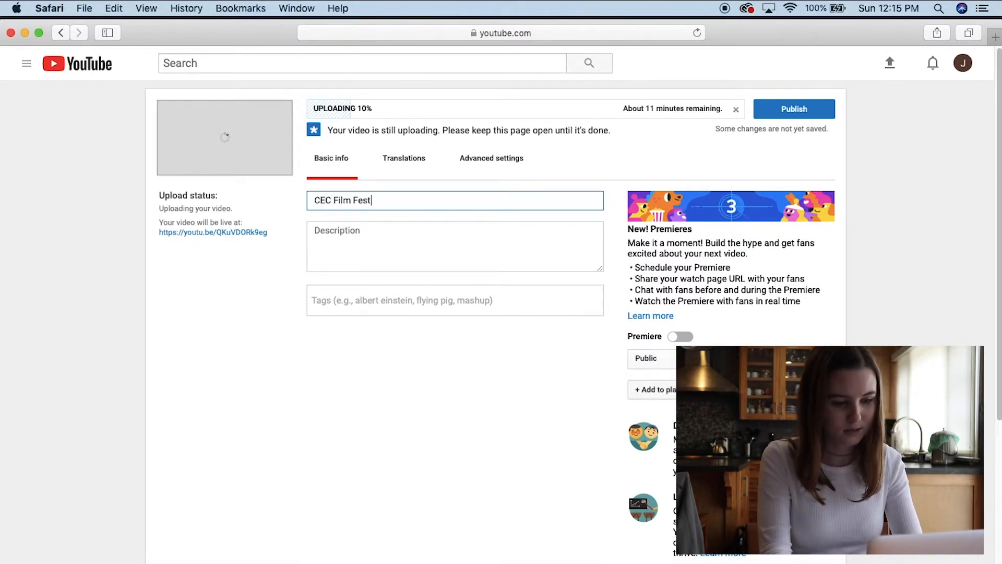
pyautogui.write('This was made for the CEC')
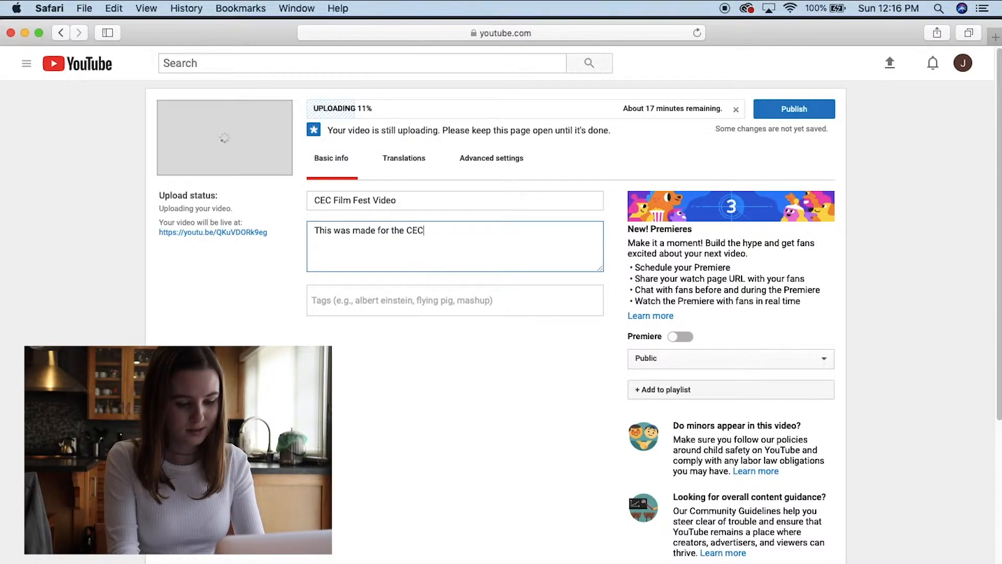
pyautogui.write('Film Fest')
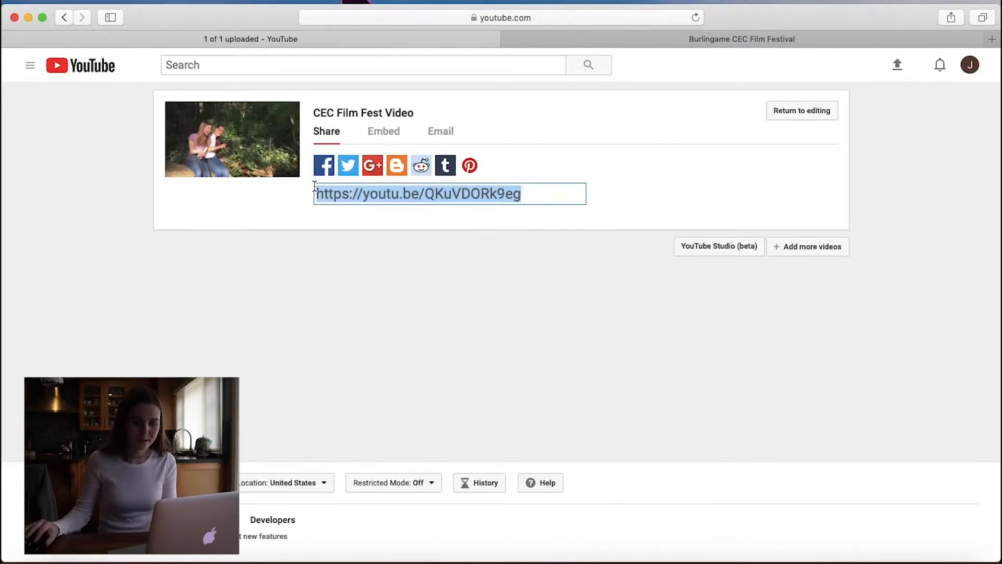
# Open the 2019 CEC Film Fest Submission Form from the Burlingame festival page.
pyautogui.click(742, 39)
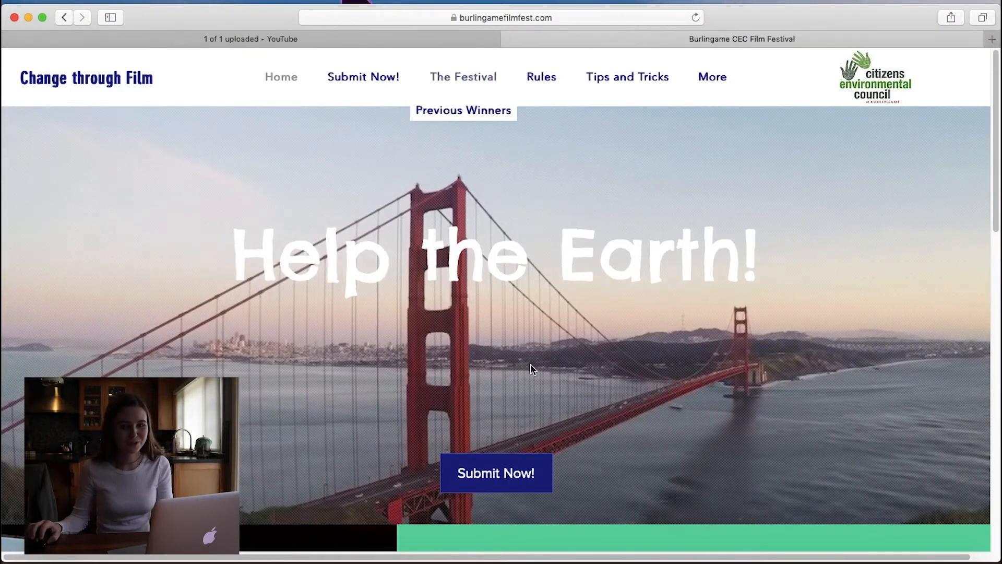
pyautogui.click(496, 473)
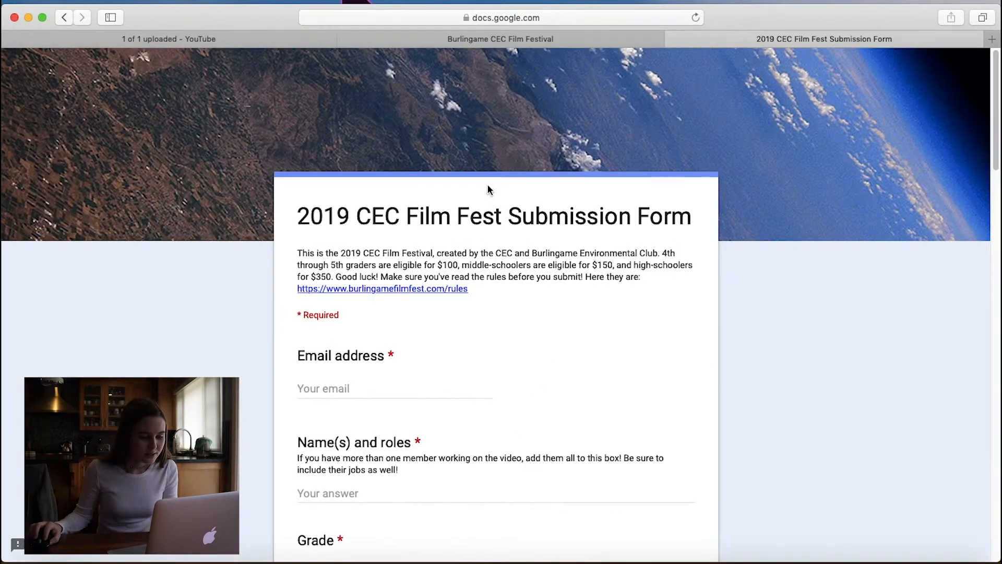
# Enter school 'Burlingame High School' and begin the film title 'My Video'.
pyautogui.click(394, 388)
pyautogui.write('Julia - Leader')
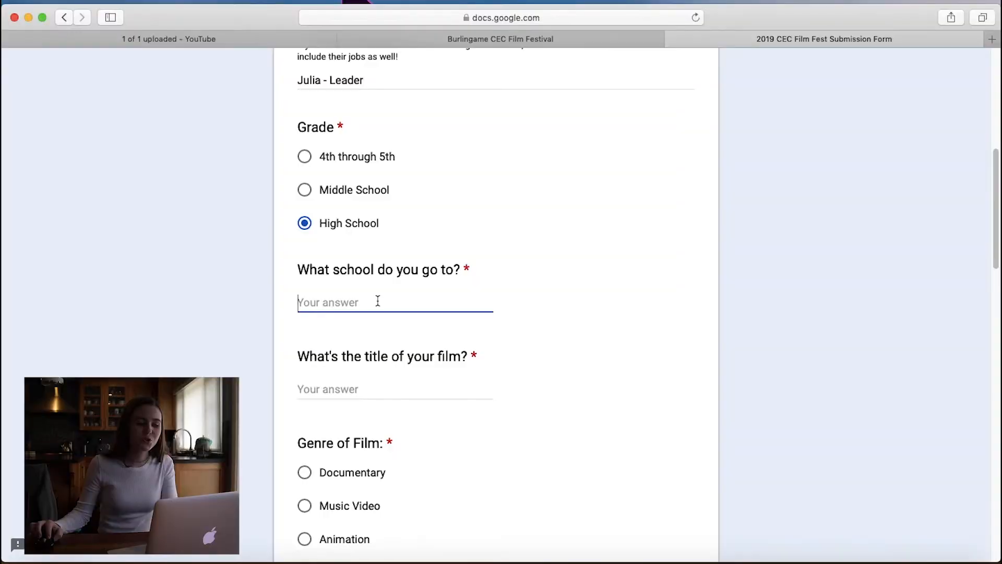
pyautogui.write('Burlingame H')
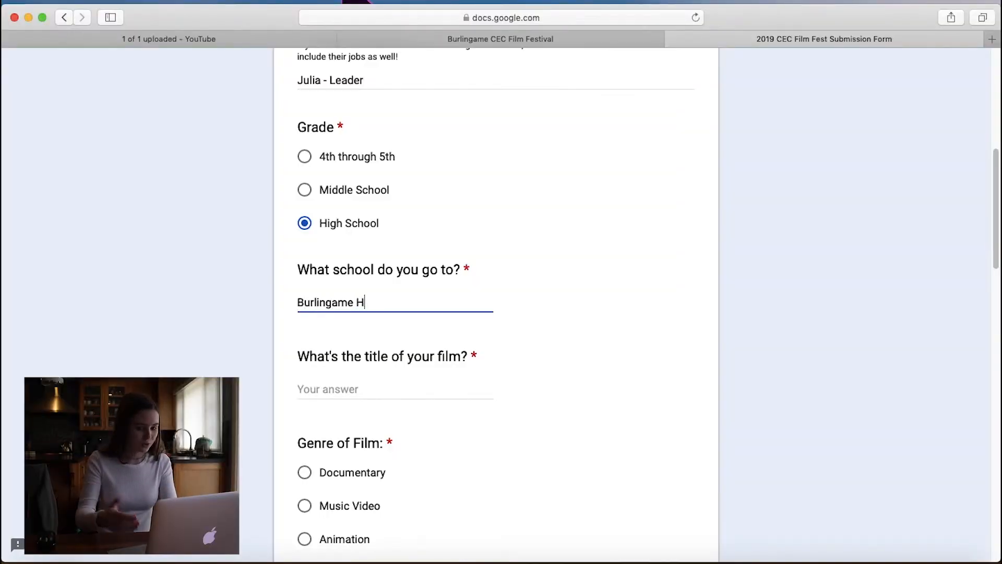
pyautogui.write('igh School')
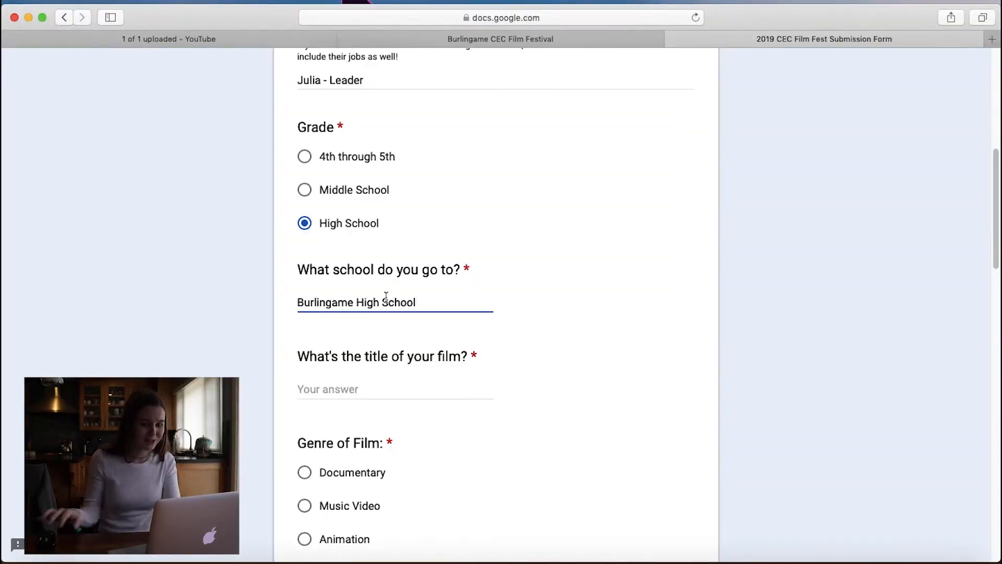
pyautogui.scroll(-3)
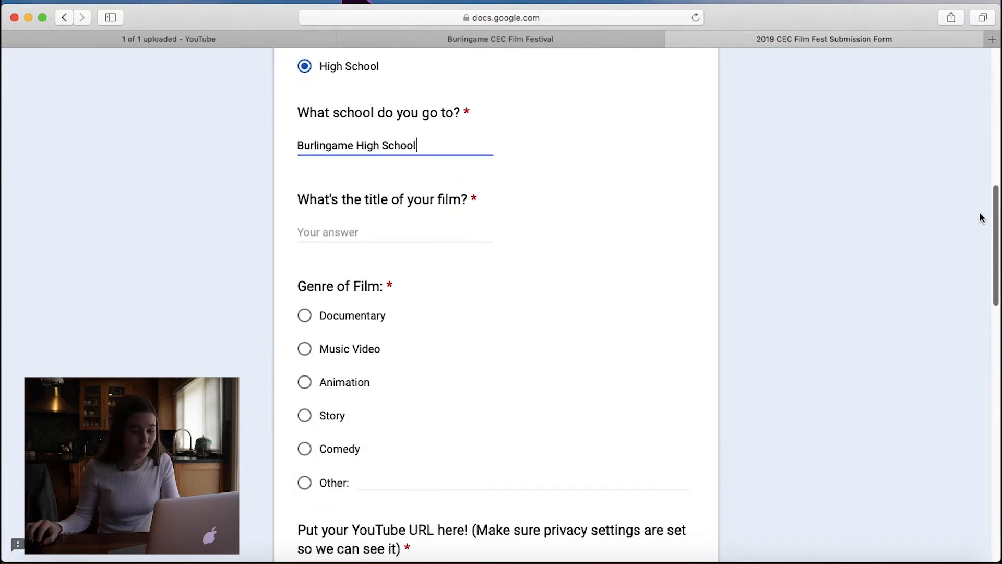
pyautogui.write('My Video')
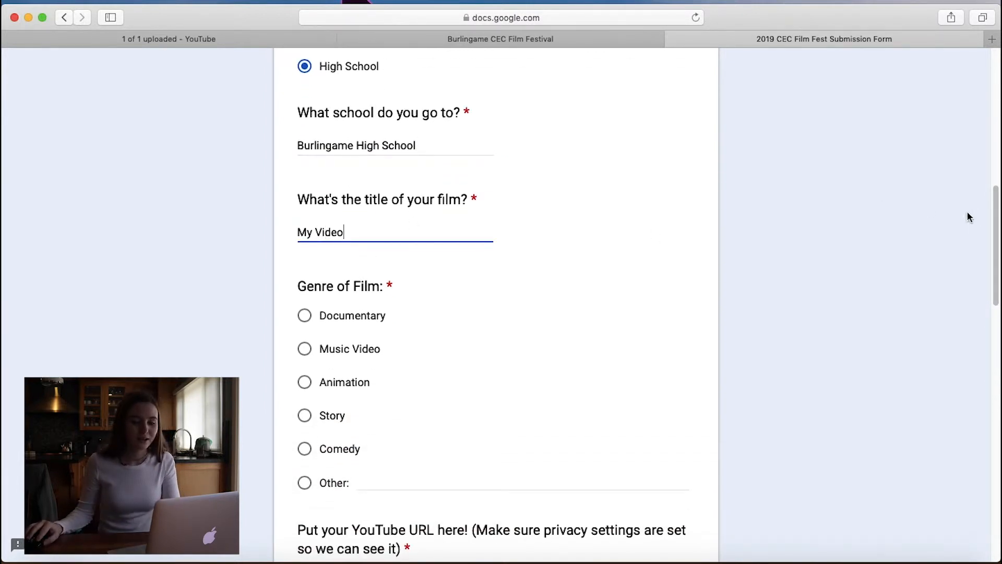
pyautogui.scroll(-3)
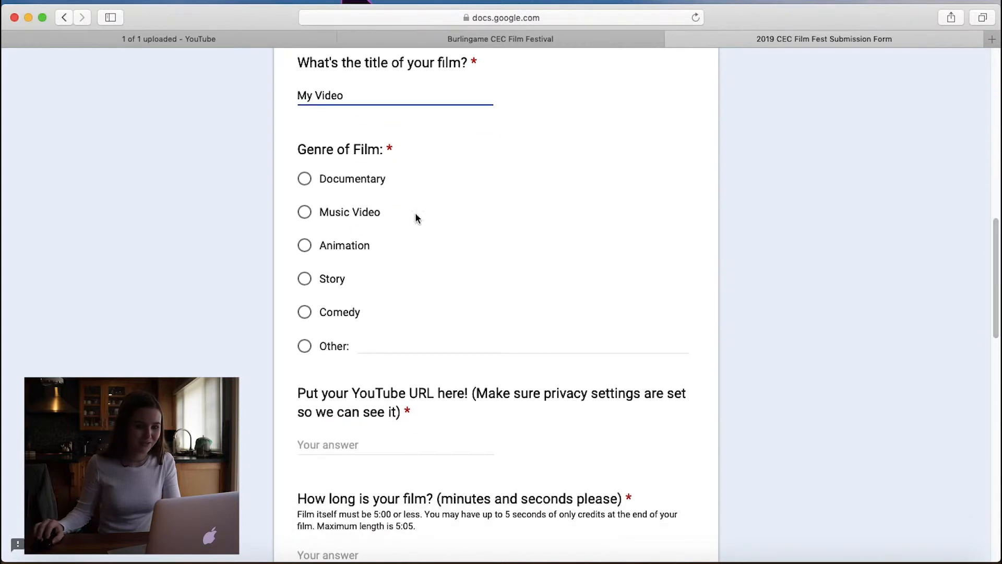
pyautogui.click(304, 213)
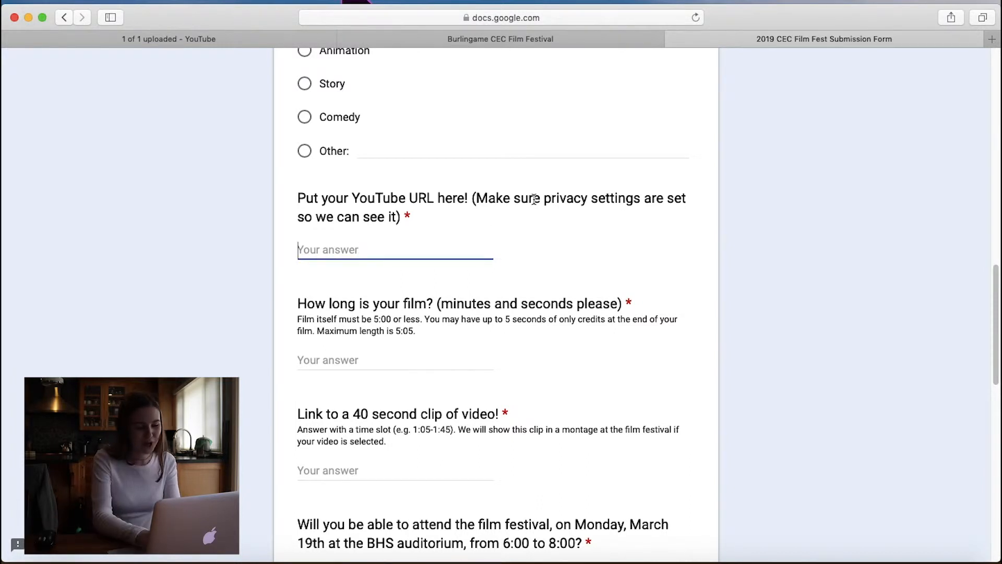
pyautogui.write('https://youtu.be/QKuVDORk9eg')
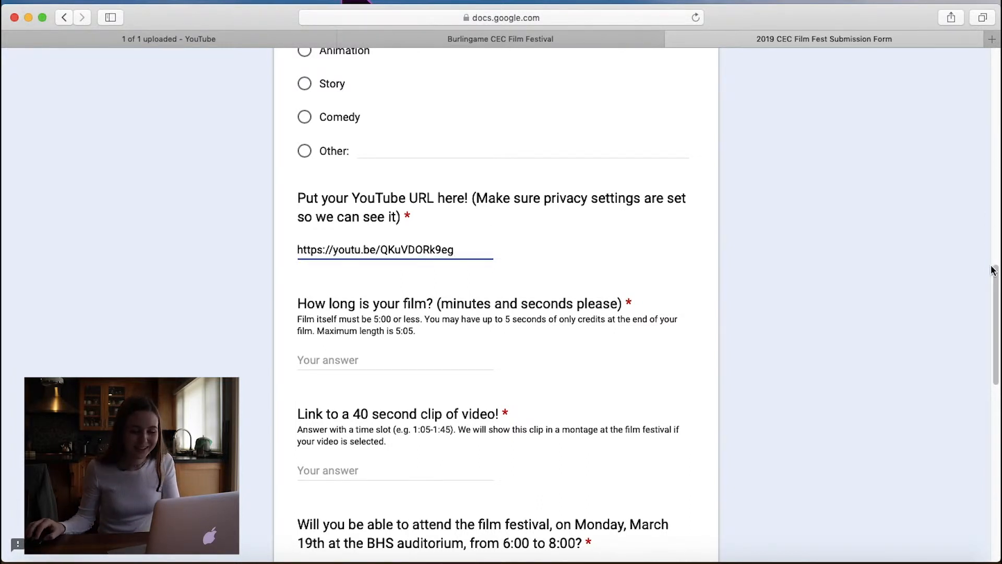
pyautogui.scroll(-3)
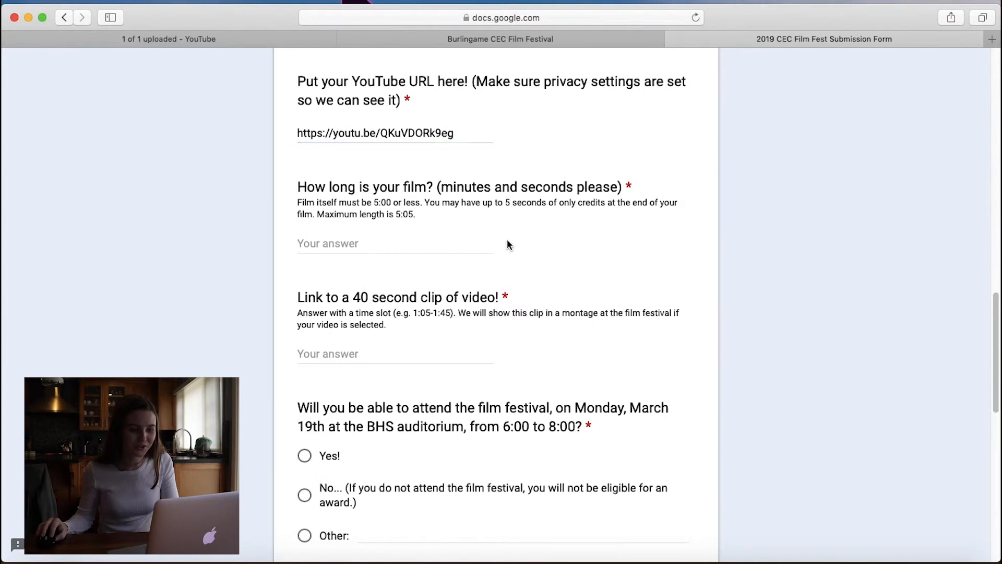
# Enter film length 2:00 and clip slot 0:00-0:40.
pyautogui.write('2')
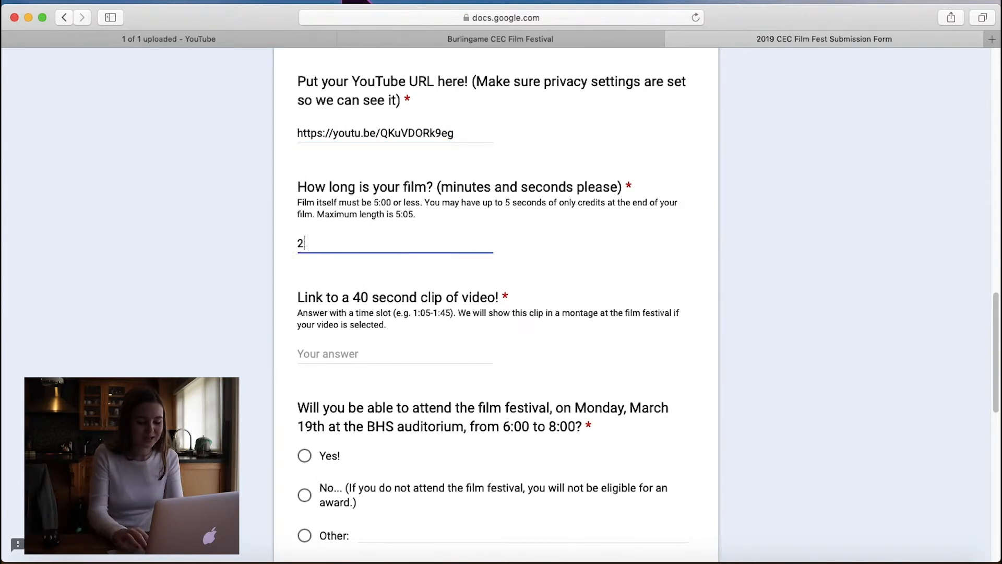
pyautogui.write(':00')
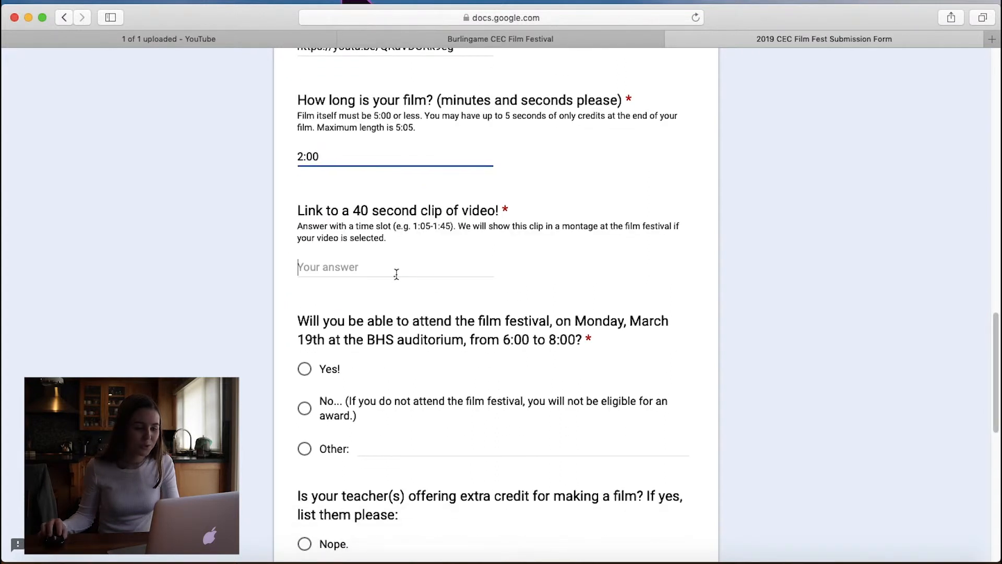
pyautogui.write('0')
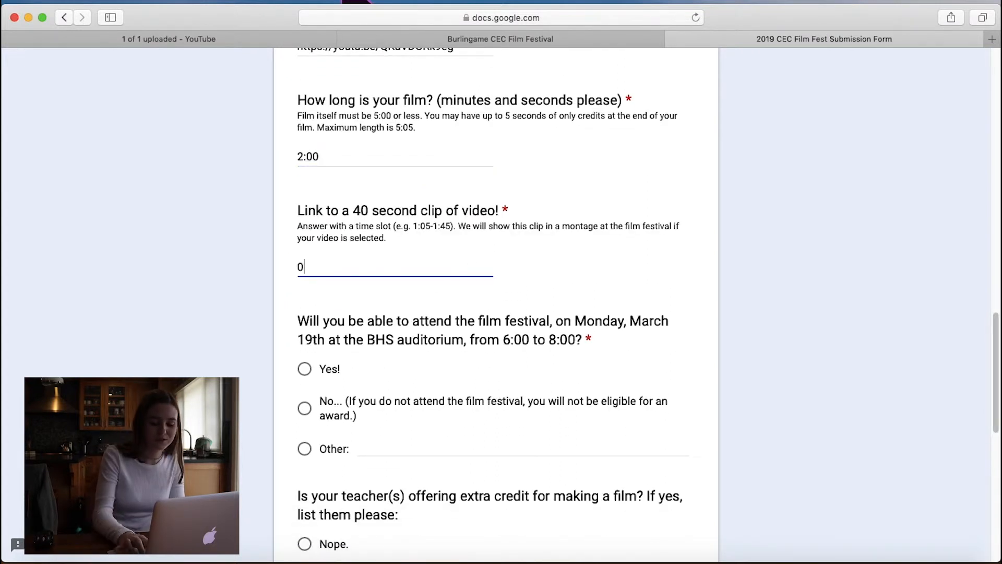
pyautogui.write(':00-')
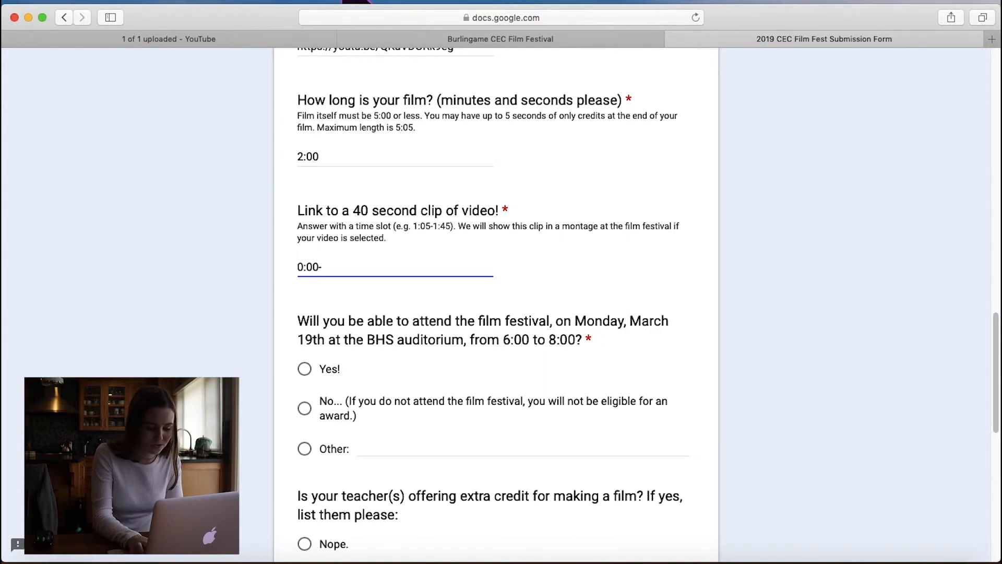
pyautogui.write('0:40')
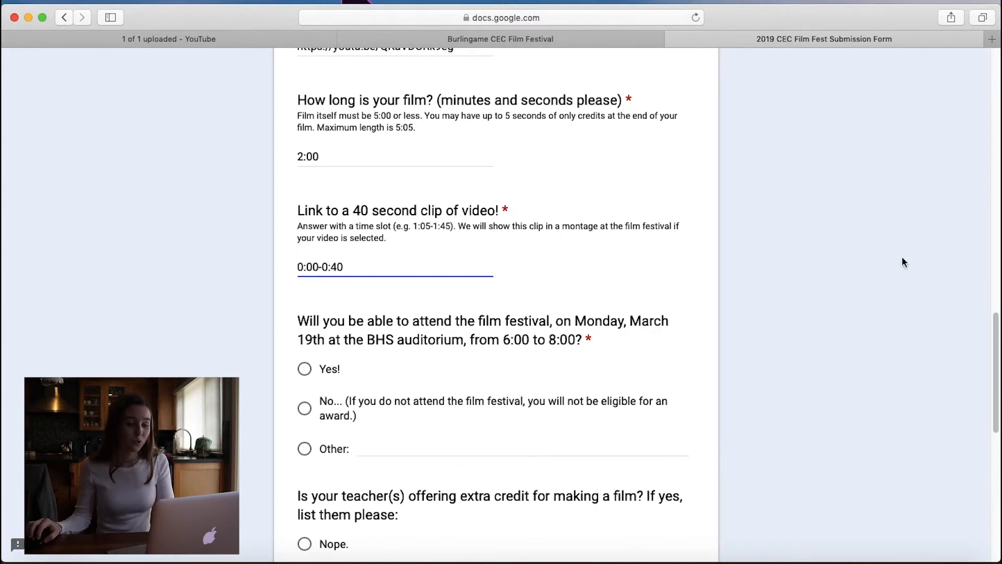
# Answer Yes to attending the film festival.
pyautogui.scroll(-3)
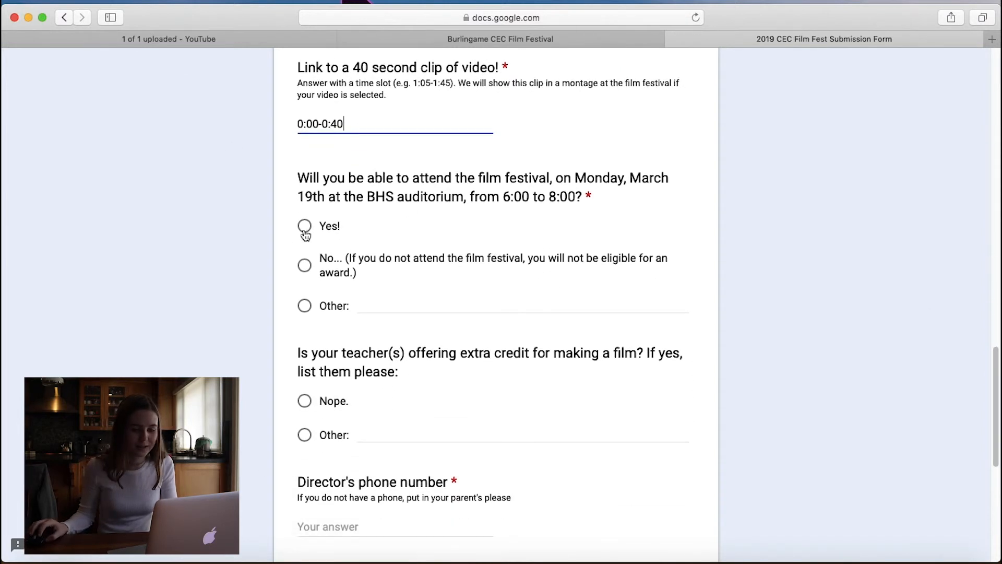
pyautogui.click(305, 225)
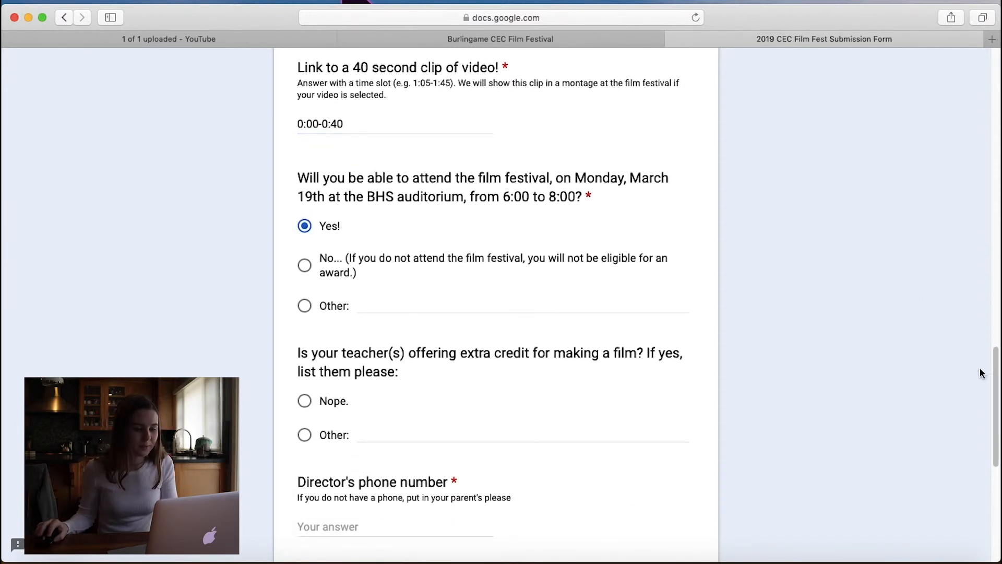
pyautogui.scroll(-3)
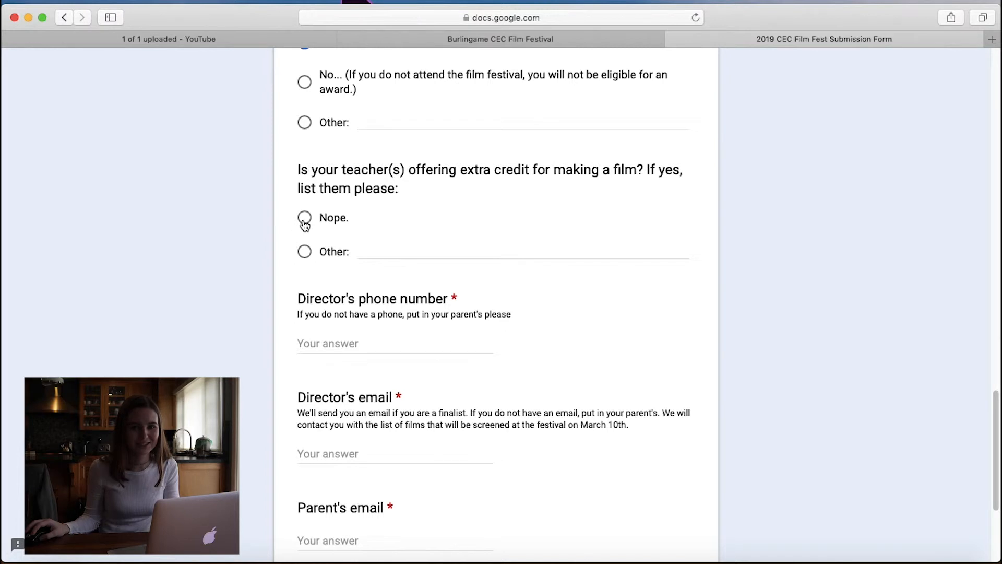
# Answer 'Nope.' for extra credit and accept the student consent waiver.
pyautogui.click(305, 217)
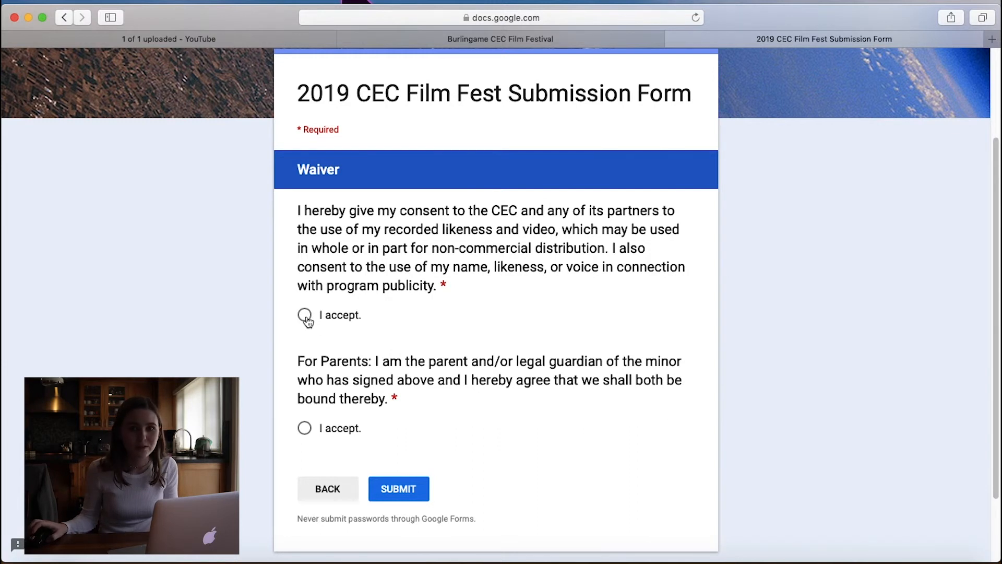
pyautogui.click(304, 428)
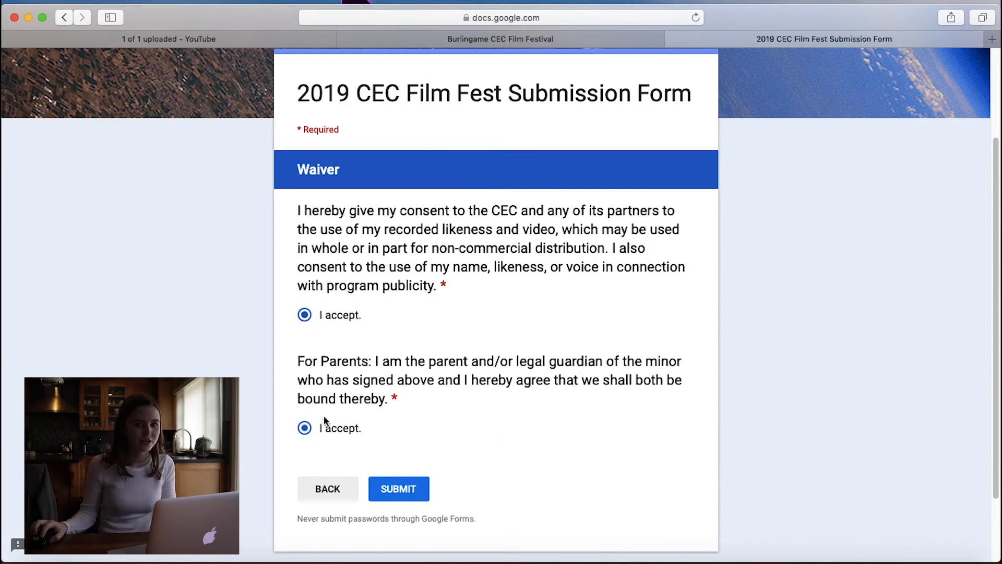